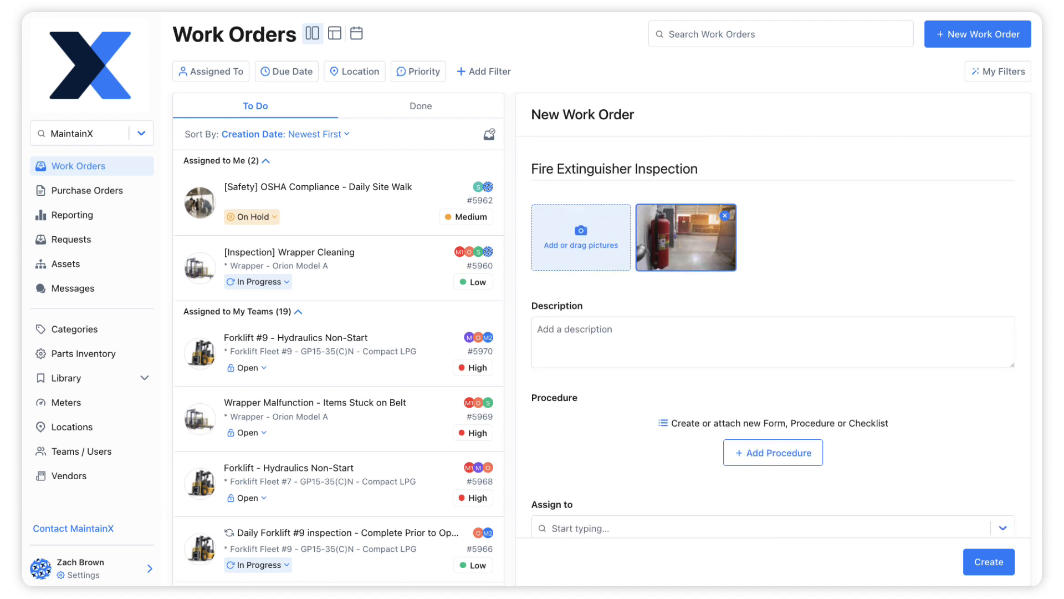
- Preview the Fire Extinguisher Inspection template and attach it to the work order
{"action": "left_click", "coordinate": [772, 453]}
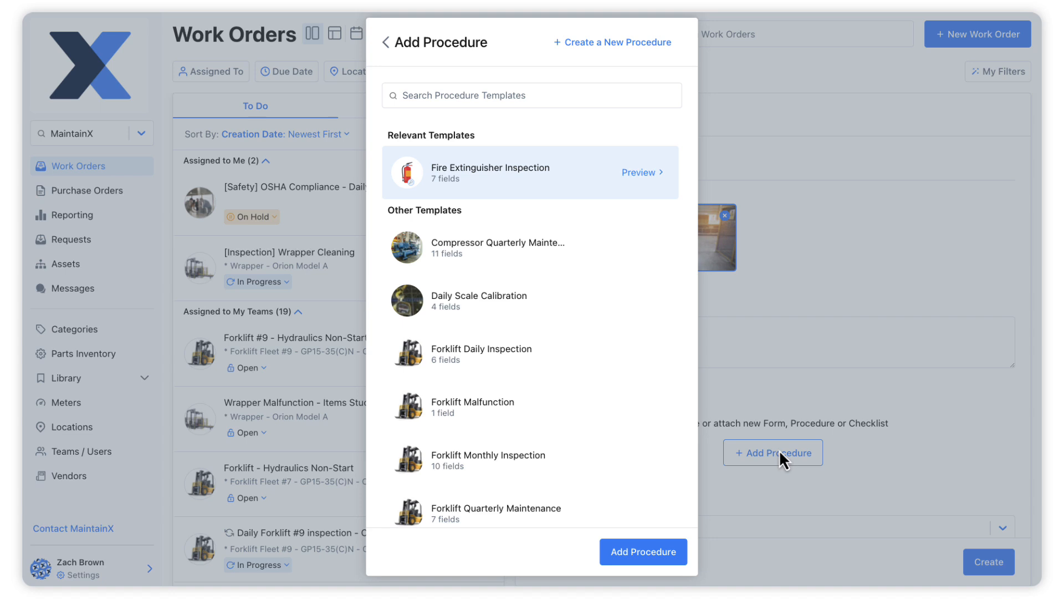
{"action": "mouse_move", "coordinate": [737, 273]}
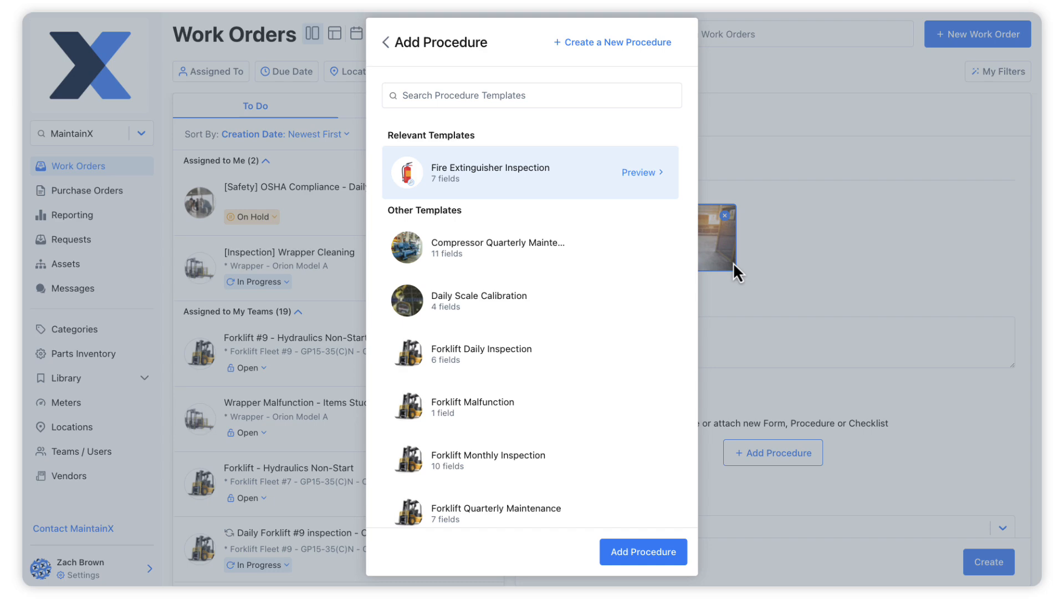
{"action": "left_click", "coordinate": [638, 171]}
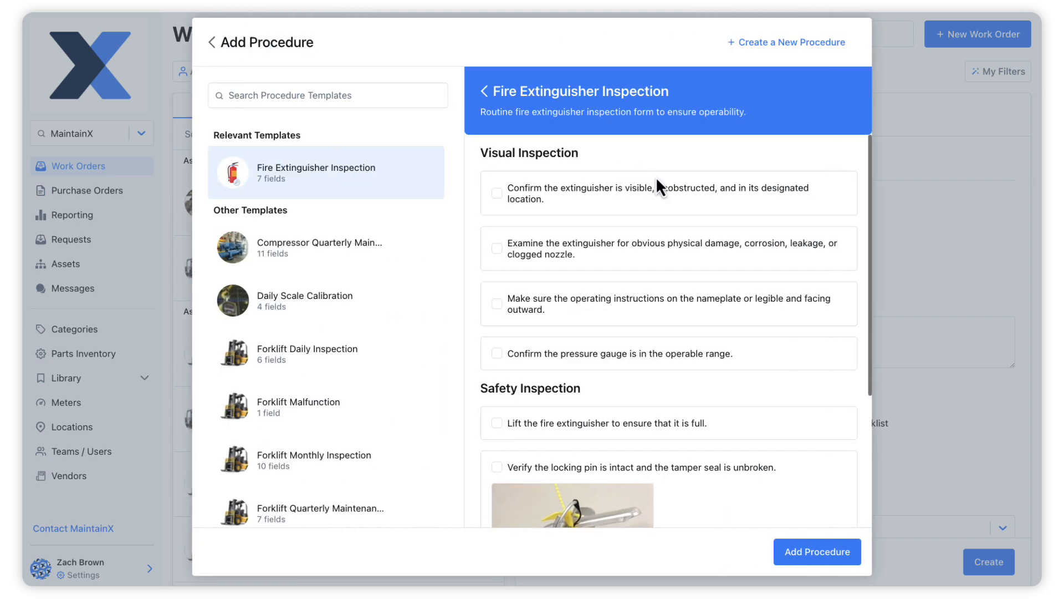
{"action": "scroll", "scroll_direction": "down", "scroll_amount": 3}
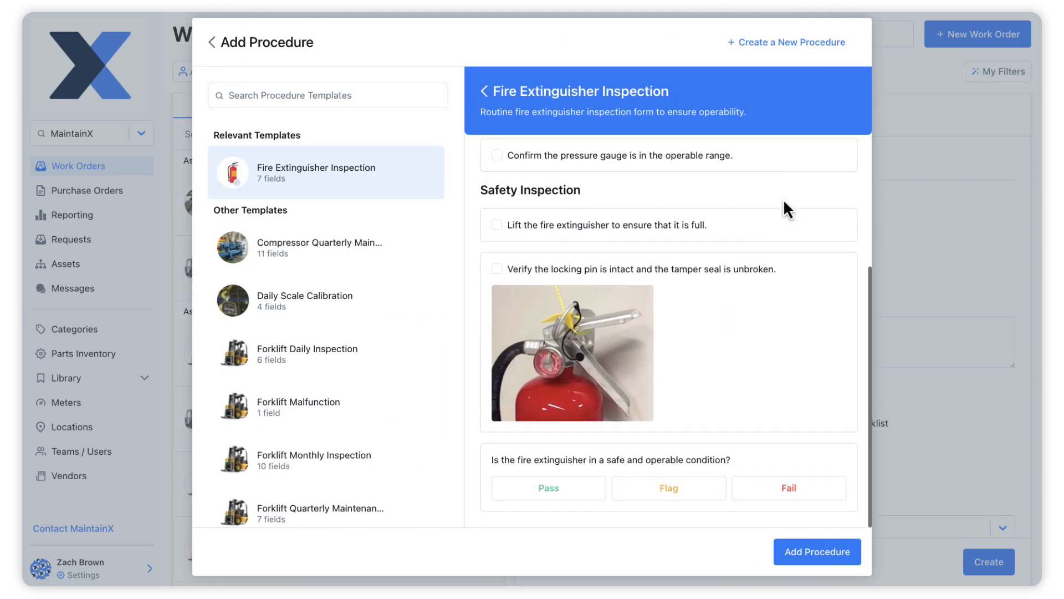
{"action": "mouse_move", "coordinate": [816, 551]}
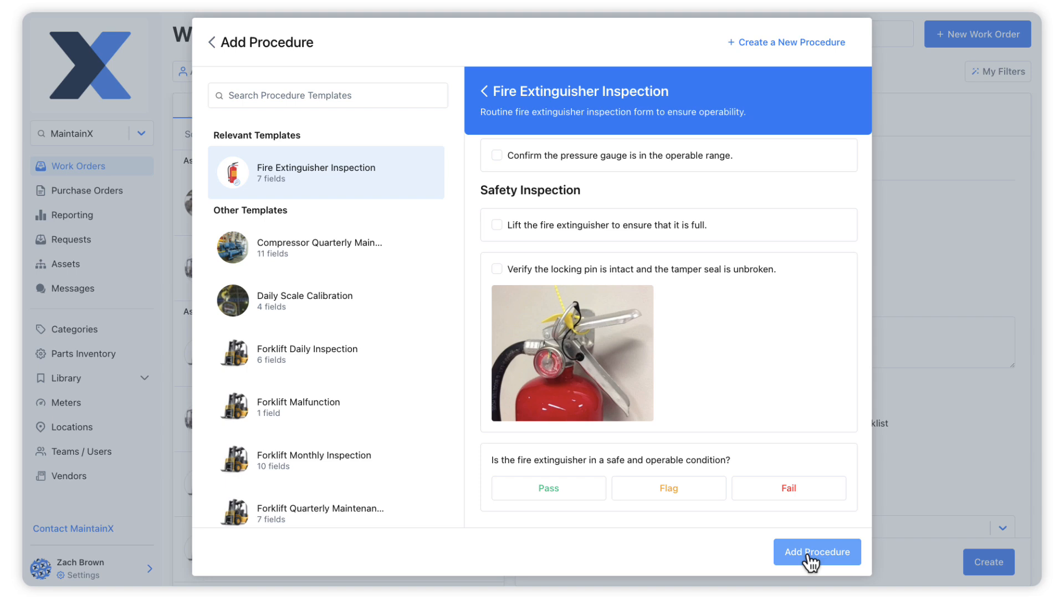
{"action": "left_click", "coordinate": [817, 550]}
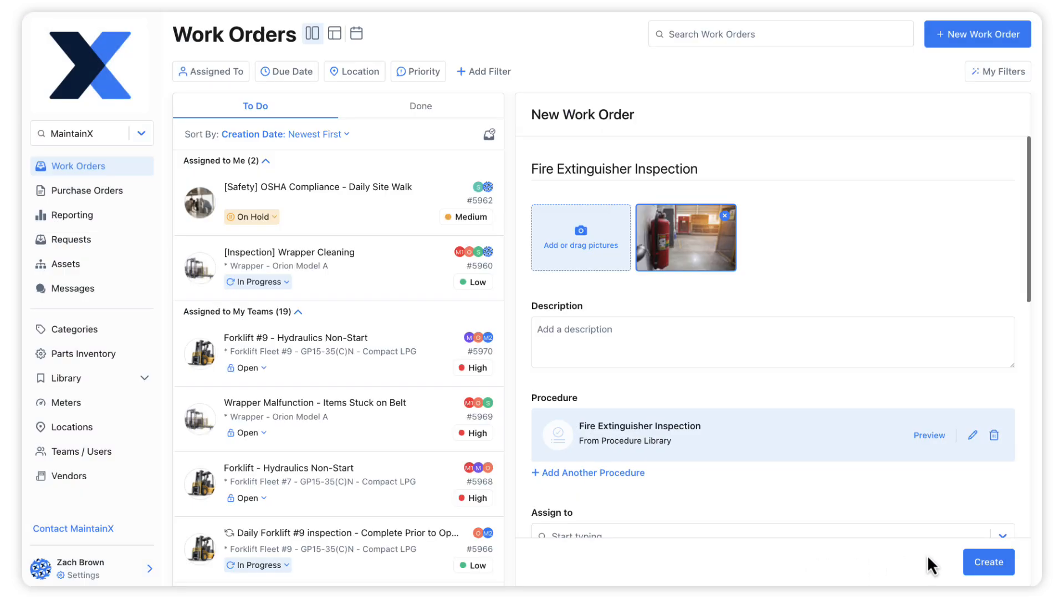
- Create work order #5982 and scroll through its attached inspection checklist
{"action": "left_click", "coordinate": [987, 562]}
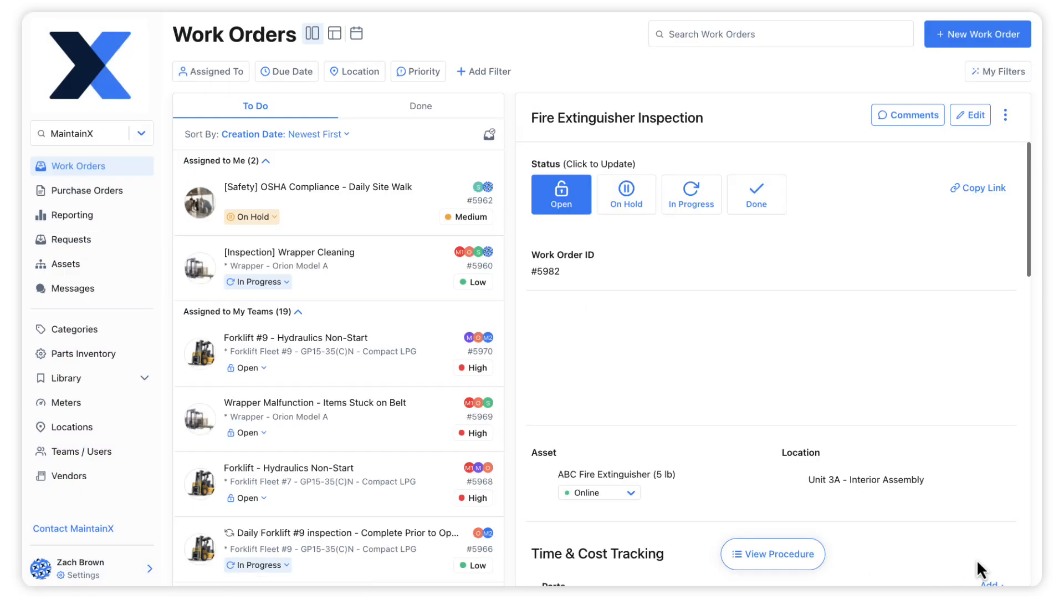
{"action": "scroll", "scroll_direction": "down", "scroll_amount": 3}
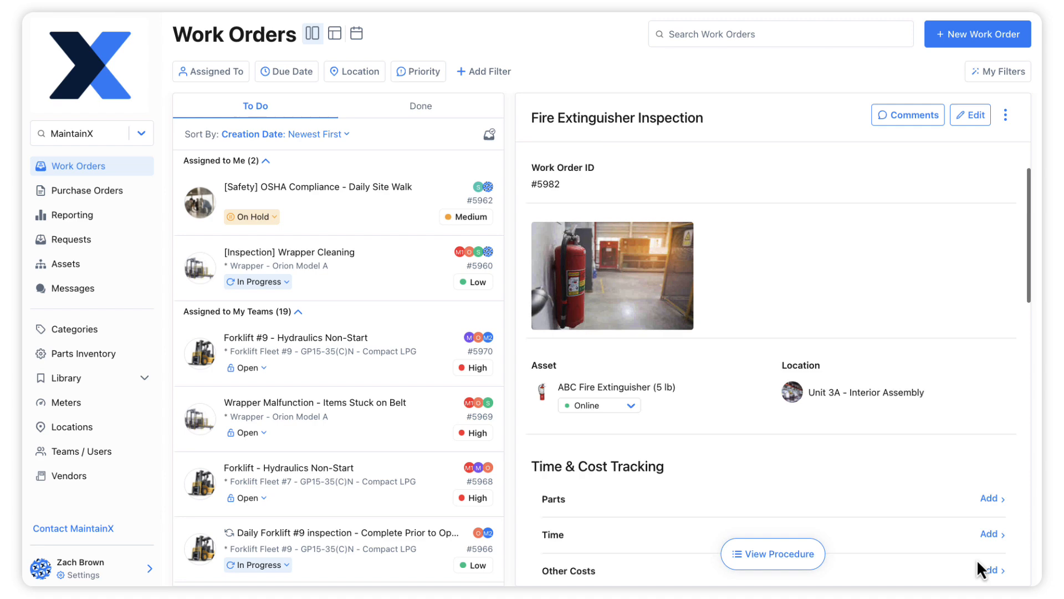
{"action": "left_click", "coordinate": [772, 553]}
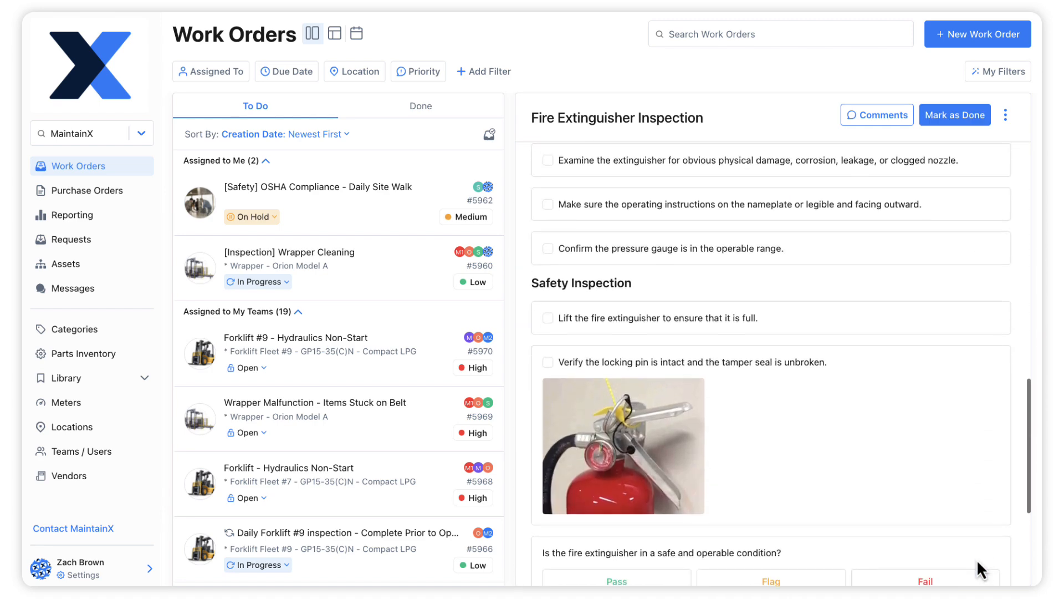
{"action": "scroll", "scroll_direction": "down", "scroll_amount": 3}
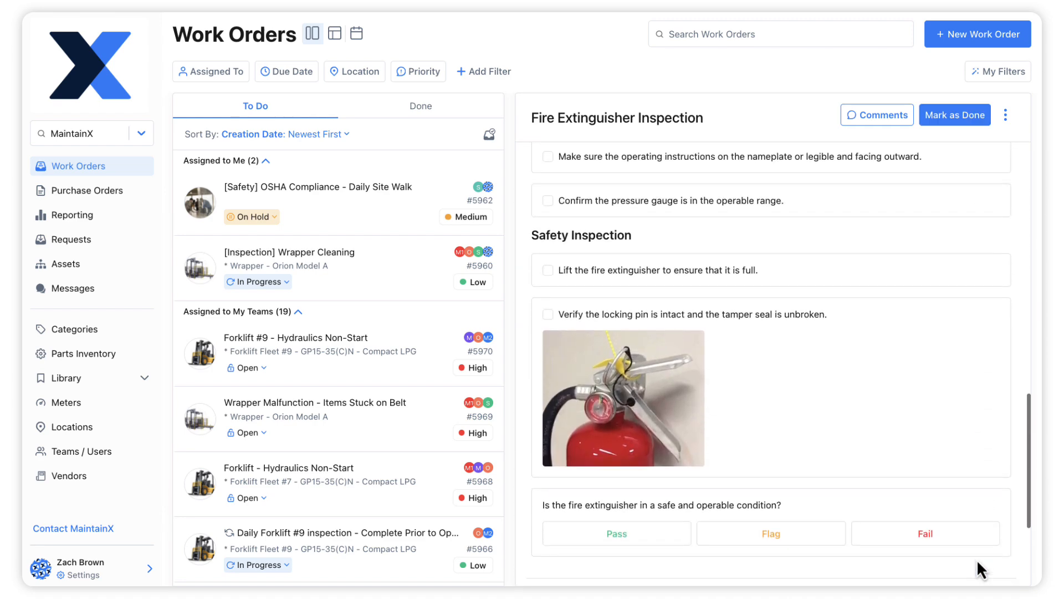
{"action": "left_click", "coordinate": [977, 34]}
{"action": "type", "text": "Site Walk"}
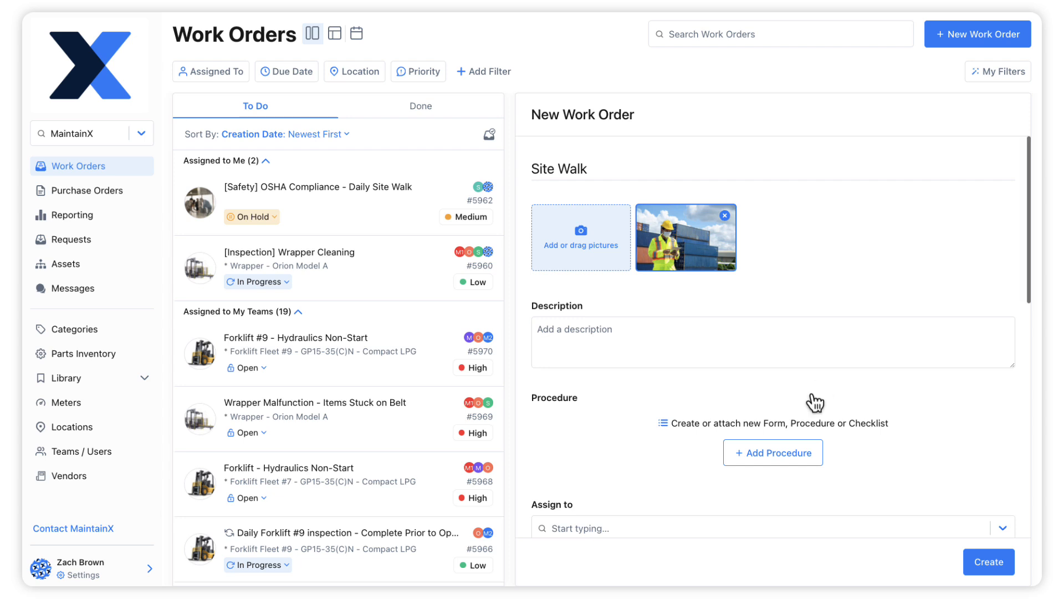
- Start a brand-new procedure from scratch for the Site Walk work order
{"action": "left_click", "coordinate": [772, 453]}
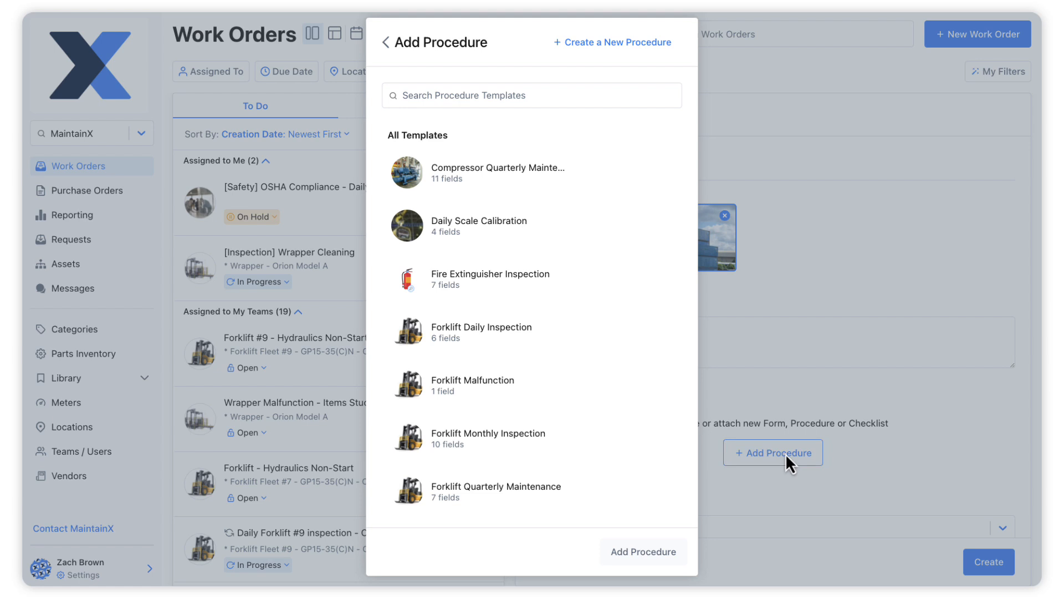
{"action": "mouse_move", "coordinate": [774, 259]}
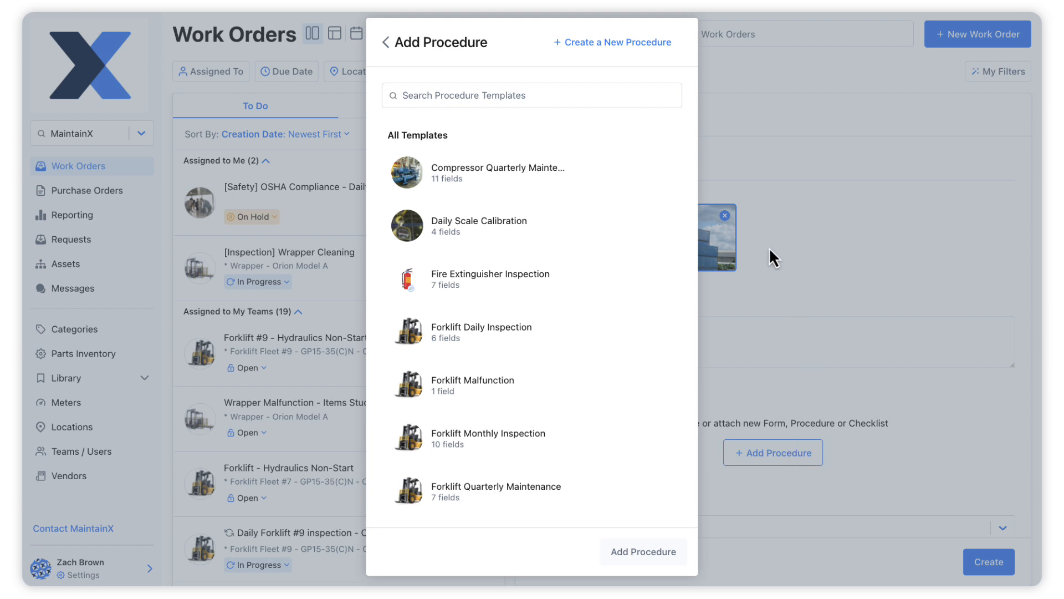
{"action": "left_click", "coordinate": [611, 42]}
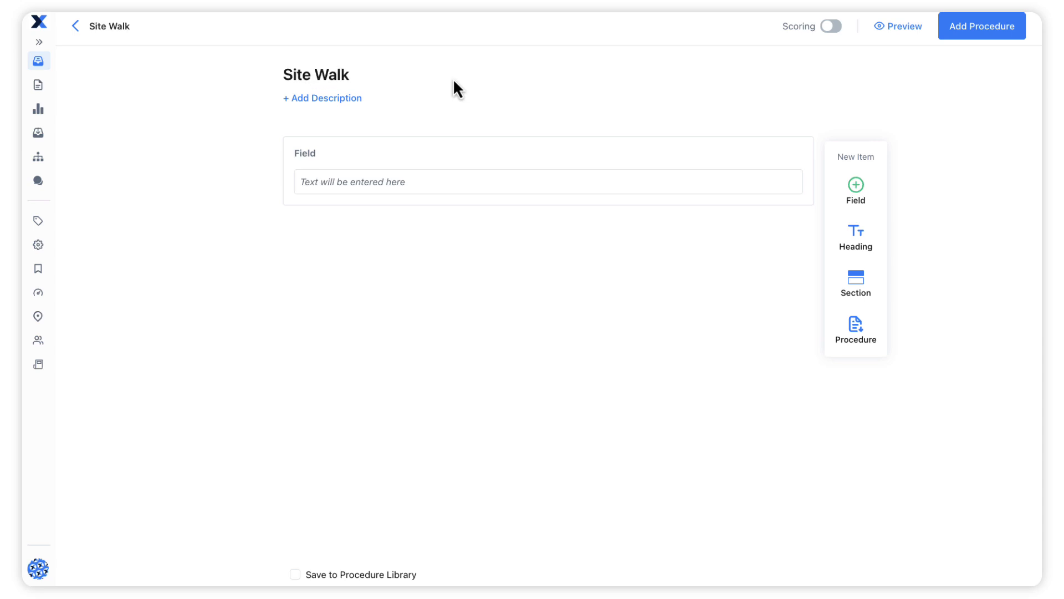
{"action": "mouse_move", "coordinate": [656, 154]}
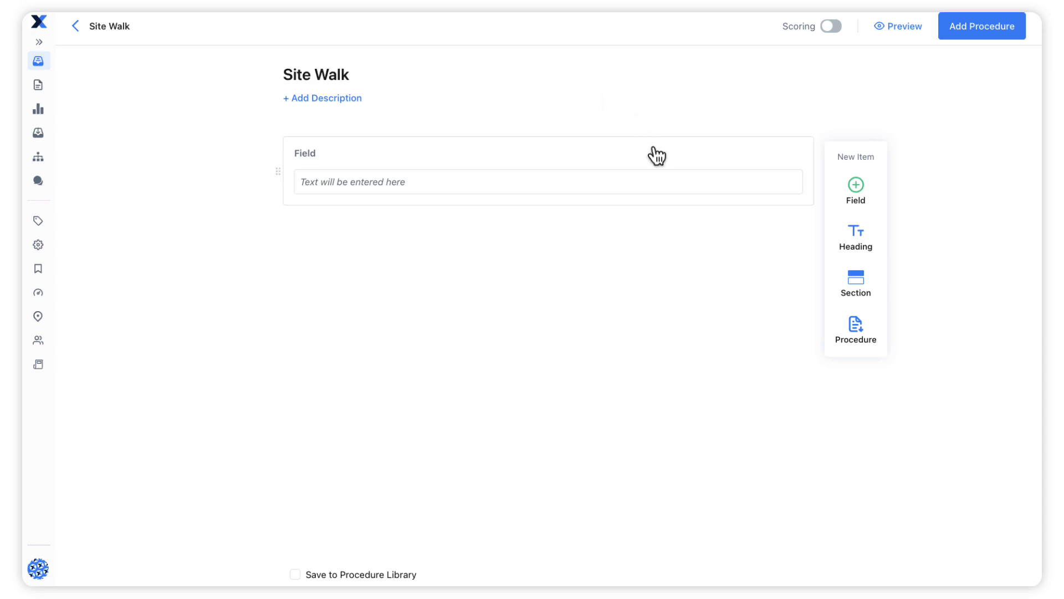
- Make the first field a 'Fence perimeter inspection:' checklist with first option 'The fence is flush with'
{"action": "left_click", "coordinate": [678, 170]}
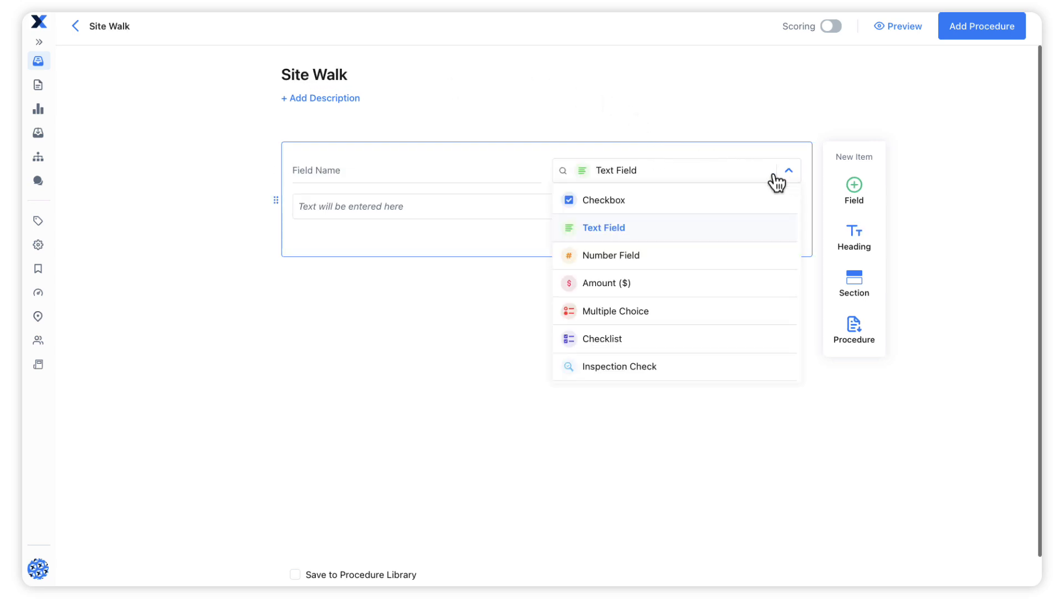
{"action": "left_click", "coordinate": [602, 338]}
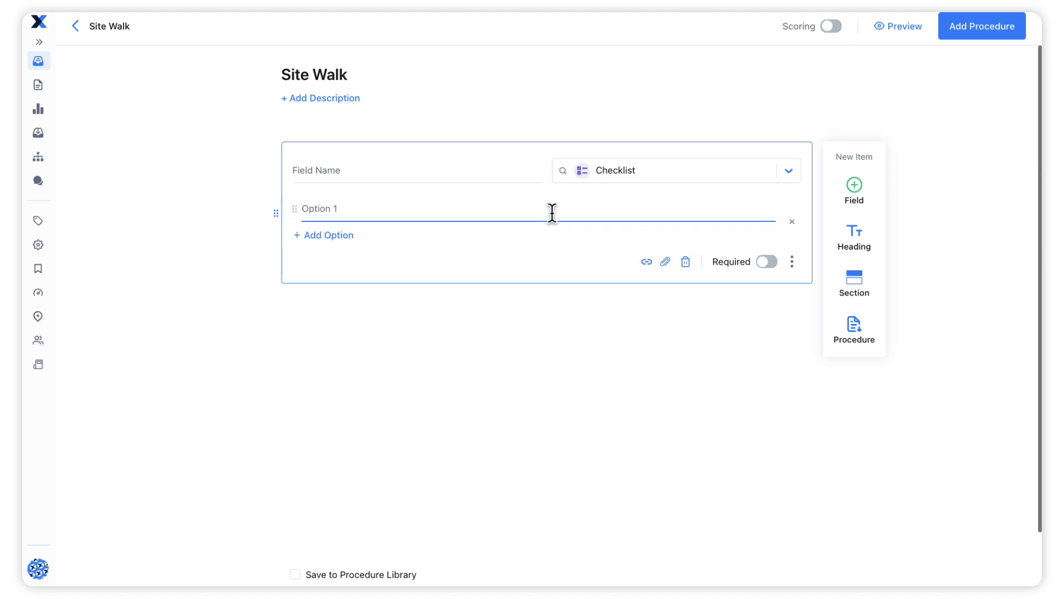
{"action": "type", "text": "Fence p"}
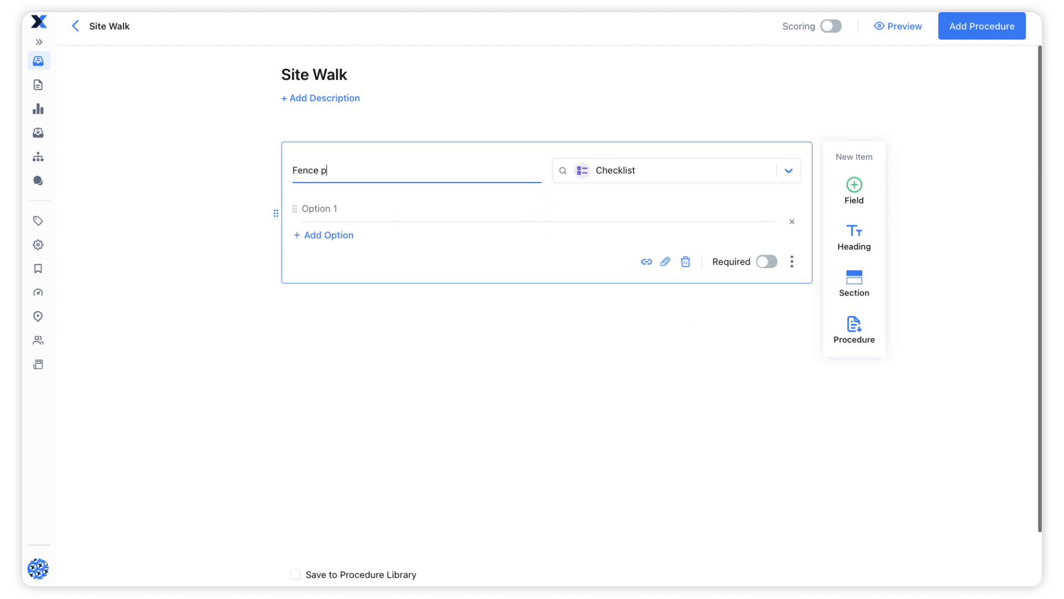
{"action": "type", "text": "erimeter inspection:"}
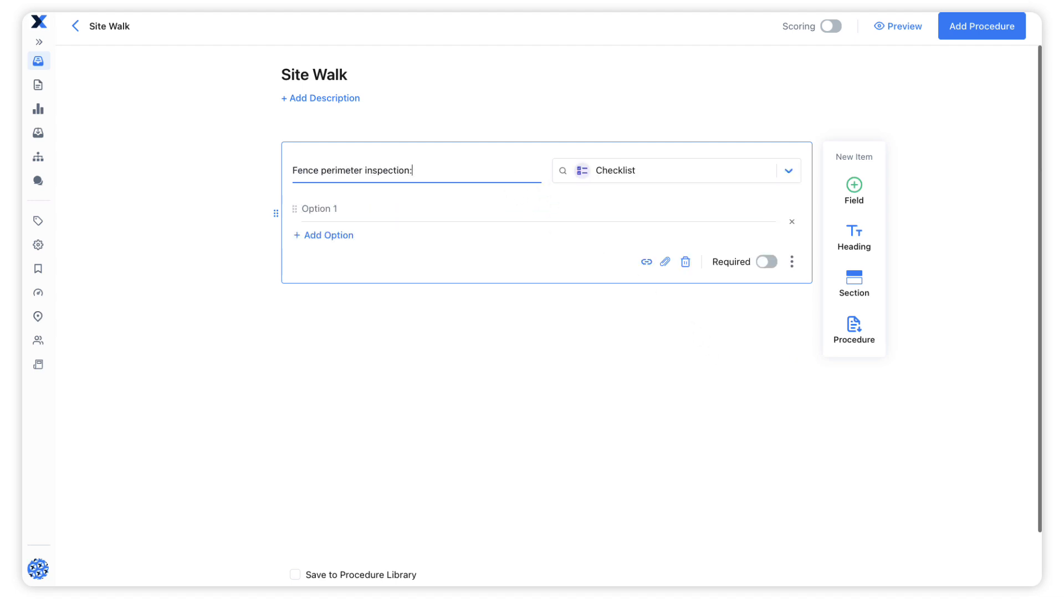
{"action": "type", "text": "The fence is flush with"}
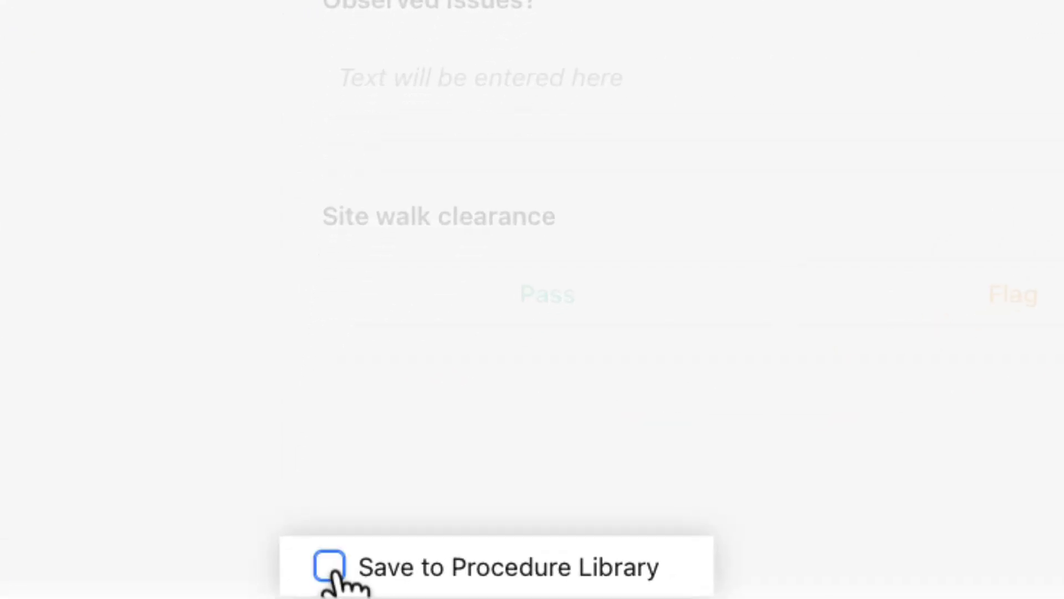
- Tick Save to Procedure Library for the Site Walk procedure
{"action": "left_click", "coordinate": [329, 566]}
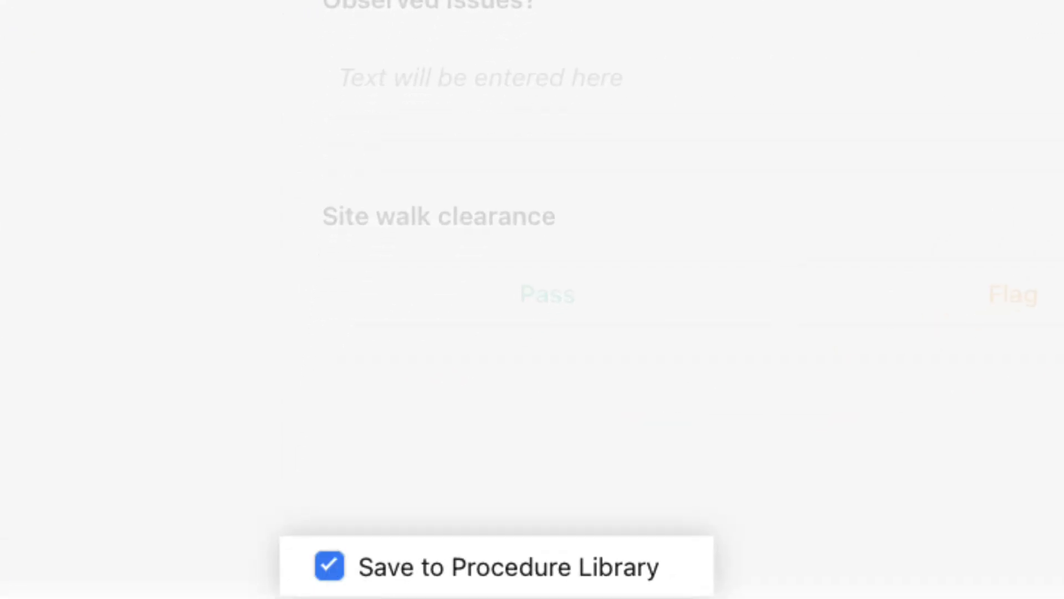